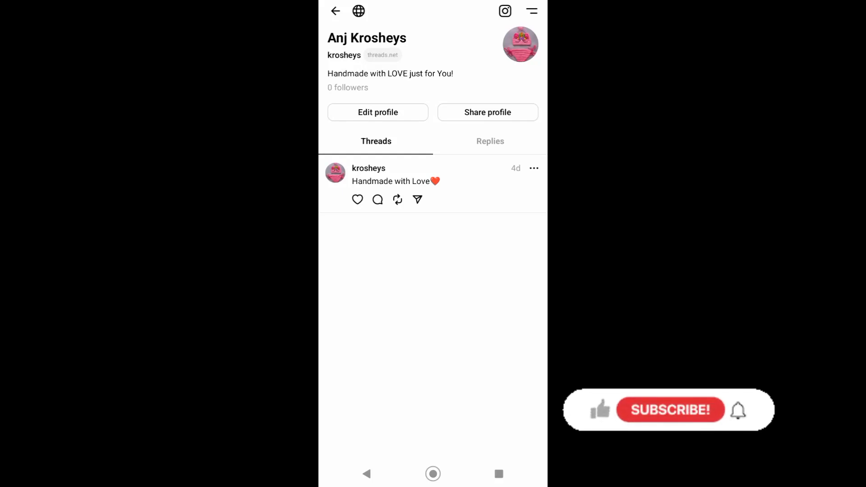
{"action": "mouse_move", "coordinate": [603, 414]}
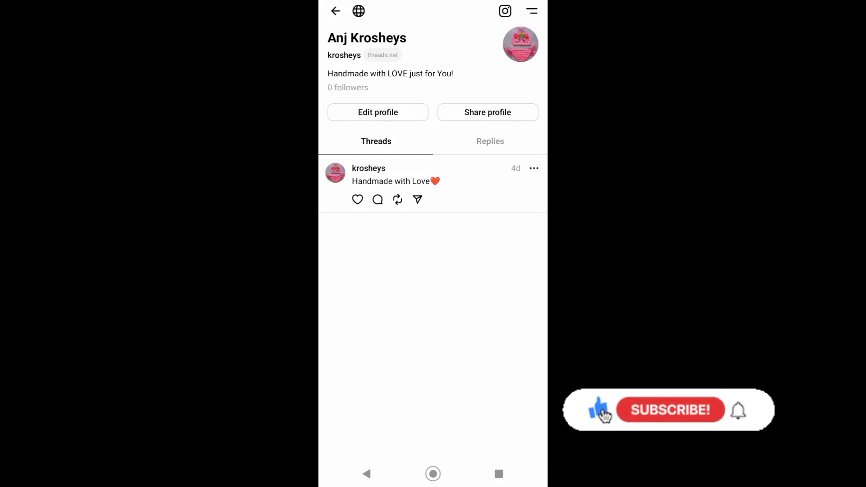
{"action": "mouse_move", "coordinate": [655, 415]}
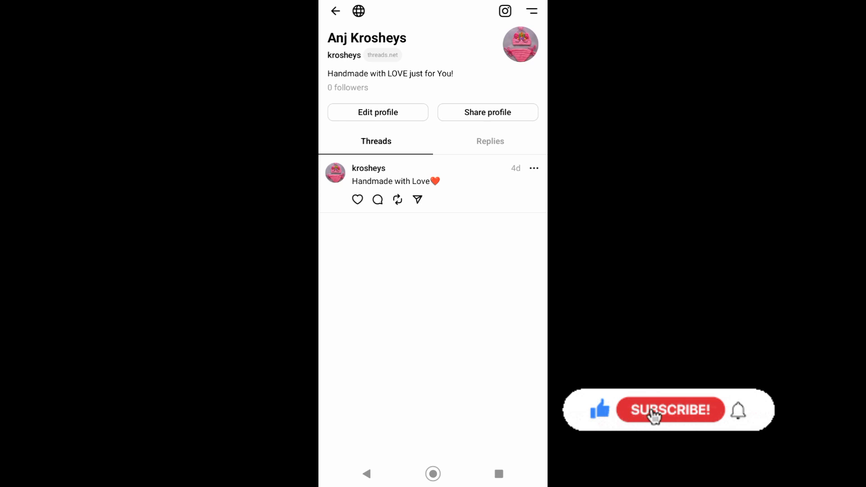
{"action": "left_click", "coordinate": [669, 410]}
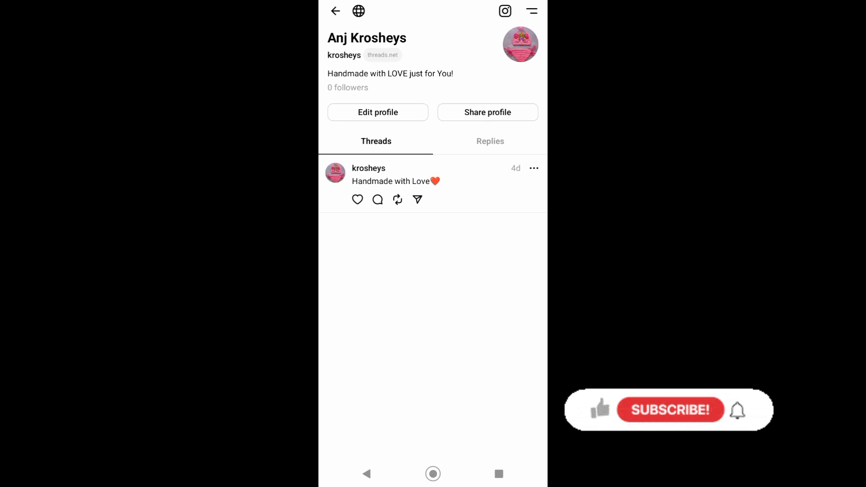
{"action": "mouse_move", "coordinate": [602, 414]}
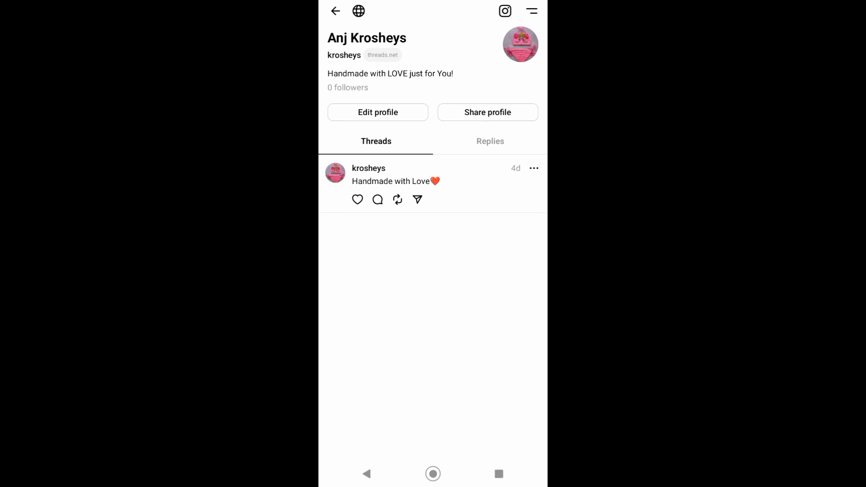
{"action": "left_click", "coordinate": [488, 112]}
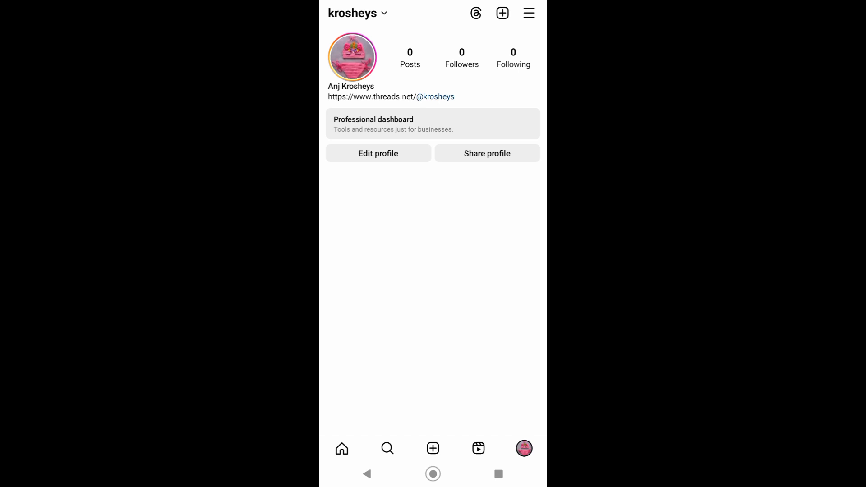
{"action": "left_click", "coordinate": [379, 153]}
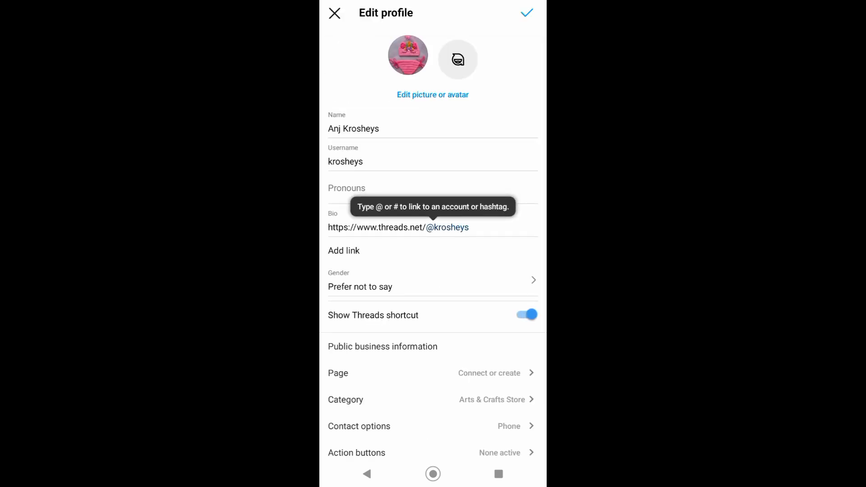
{"action": "left_click", "coordinate": [344, 250]}
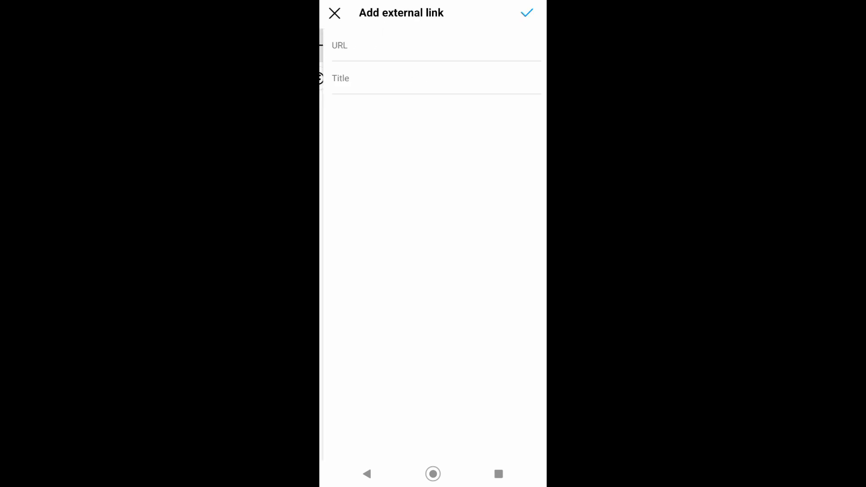
{"action": "type", "text": "https://www.threads.net/@krosheys"}
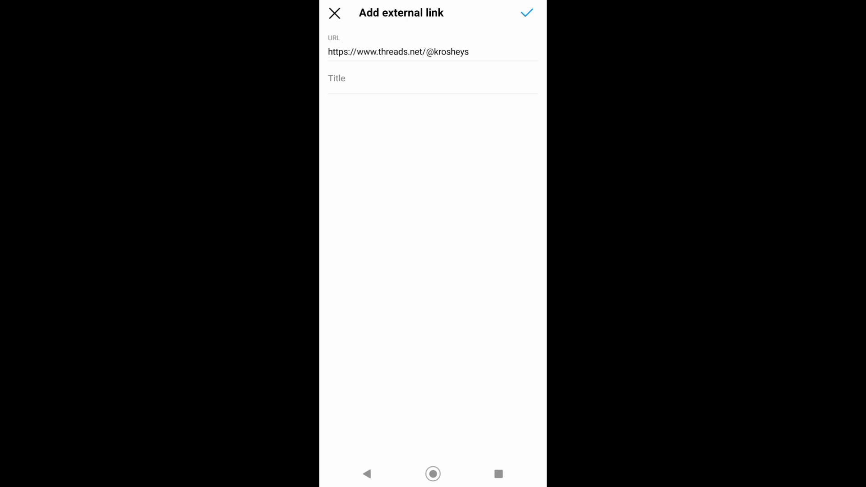
{"action": "left_click", "coordinate": [525, 12]}
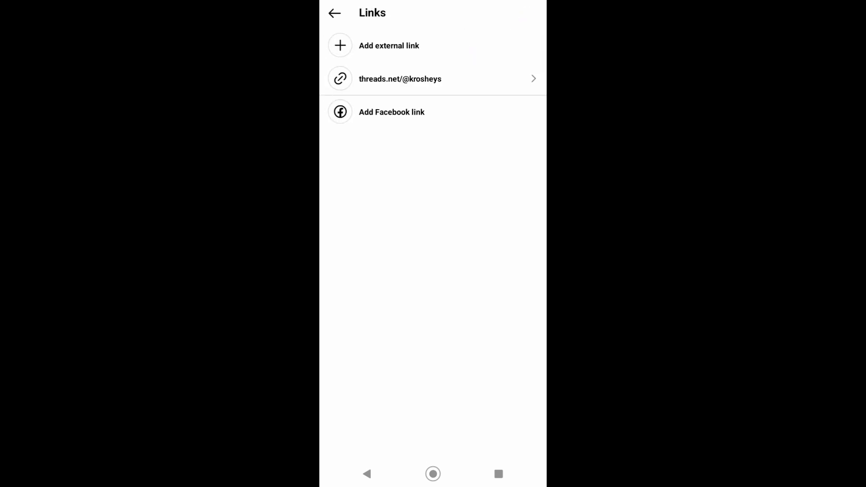
Return to Edit profile, now listing one link, and save the changes
{"action": "left_click", "coordinate": [334, 13]}
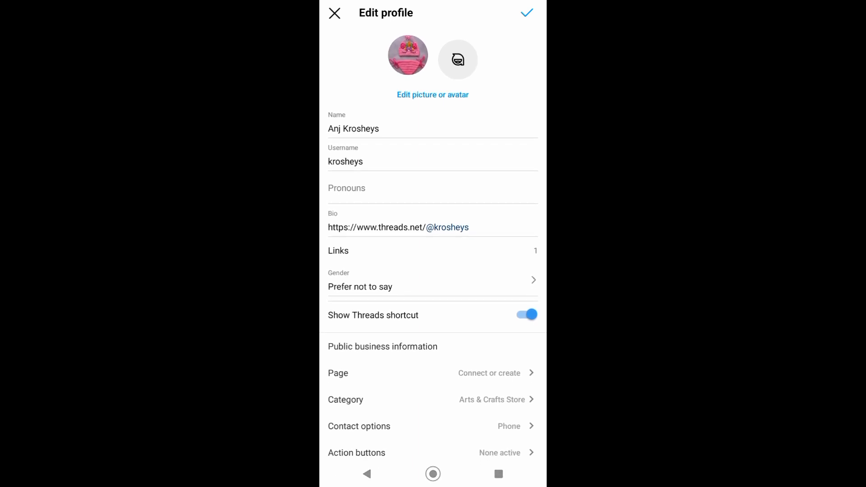
{"action": "left_click", "coordinate": [525, 12]}
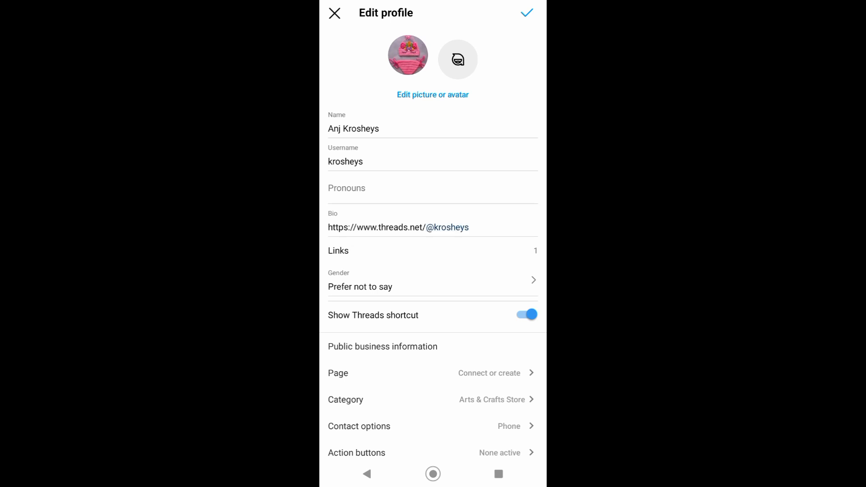
{"action": "scroll", "scroll_direction": "down", "scroll_amount": 3}
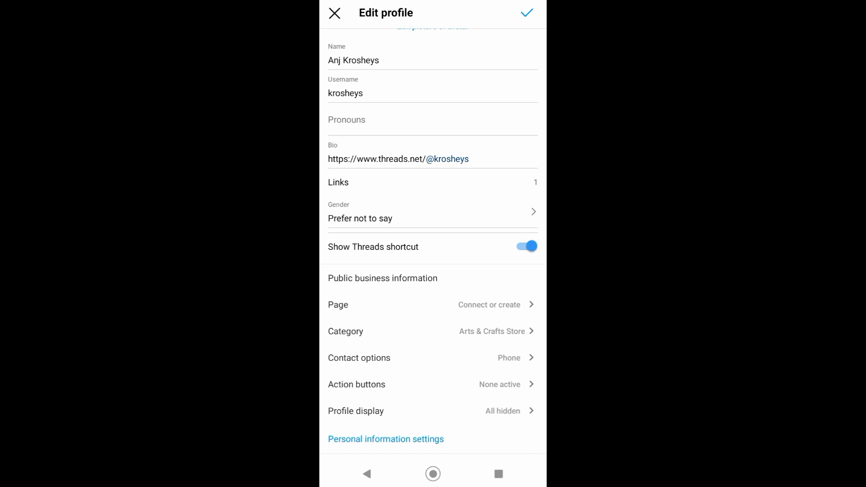
{"action": "left_click", "coordinate": [526, 13]}
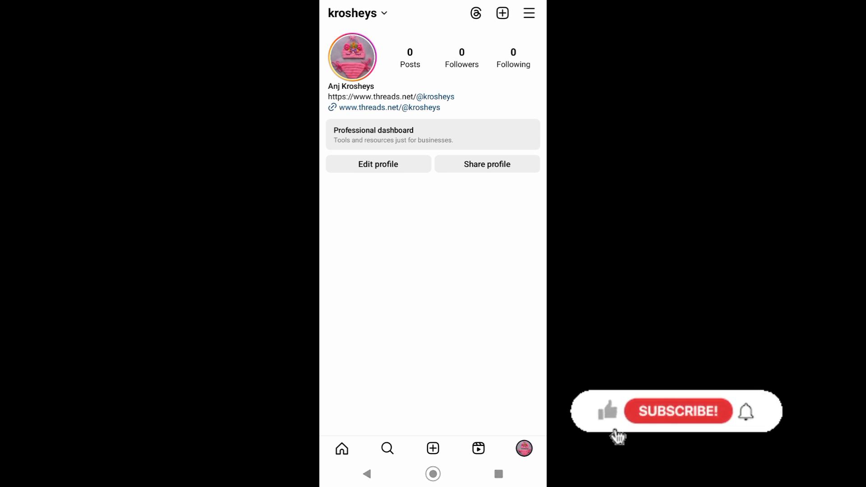
{"action": "left_click", "coordinate": [389, 108]}
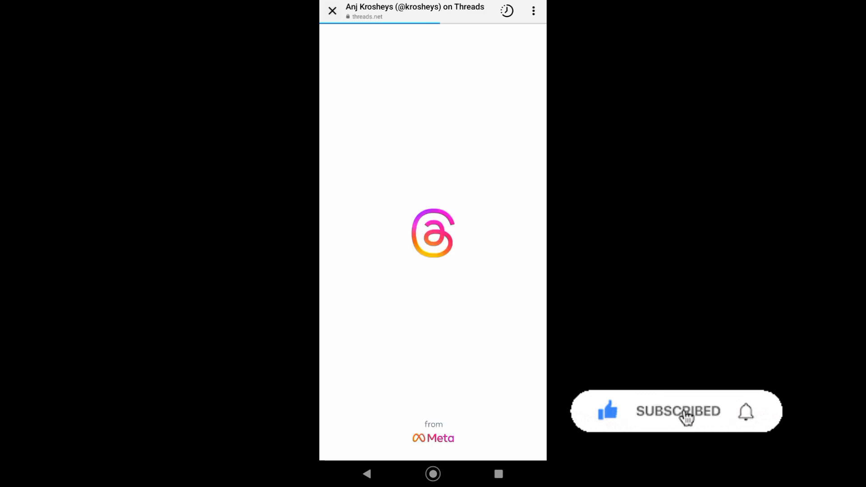
{"action": "mouse_move", "coordinate": [747, 413]}
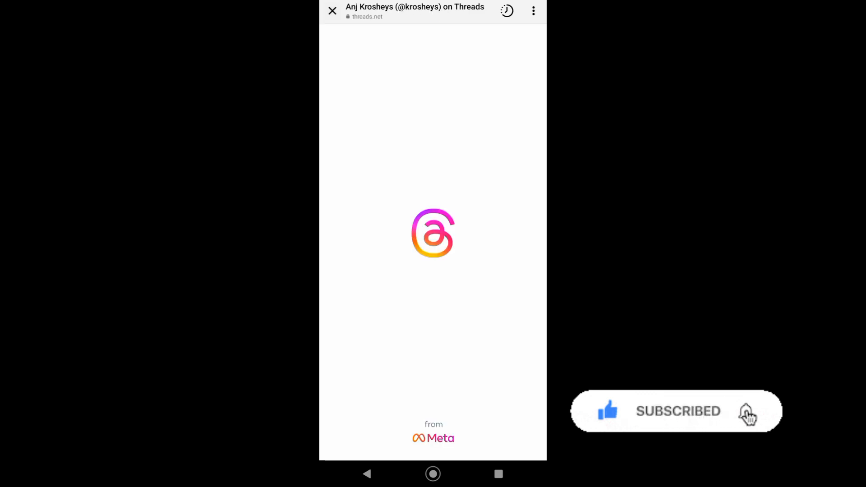